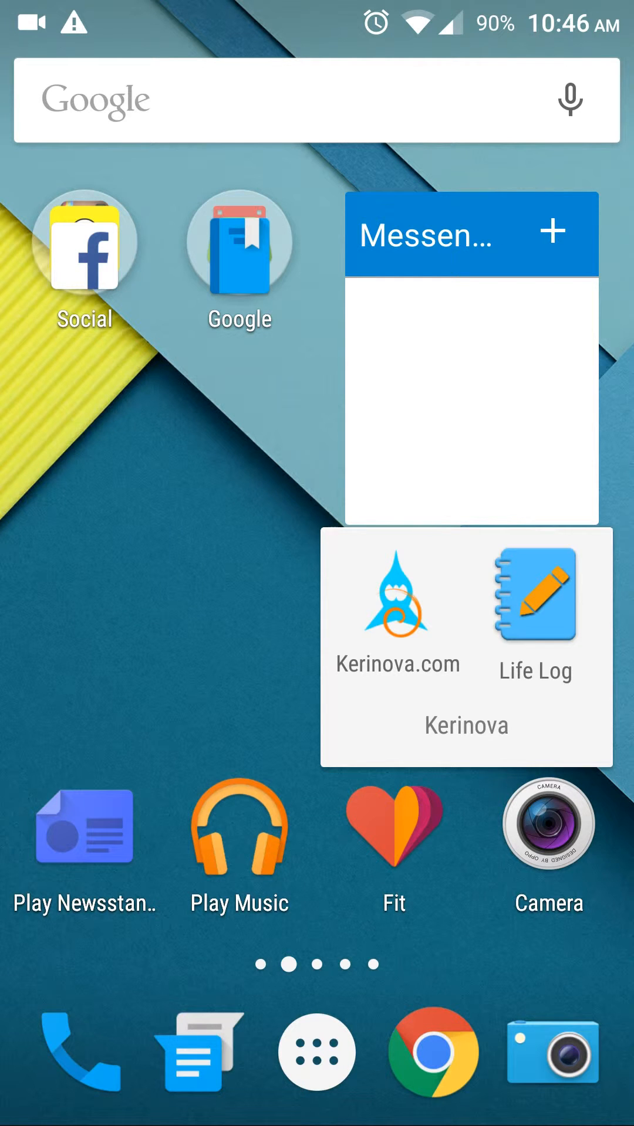
Launch Life Log from the Kerinova folder to show the June 2015 calendar.
left_click(535, 614)
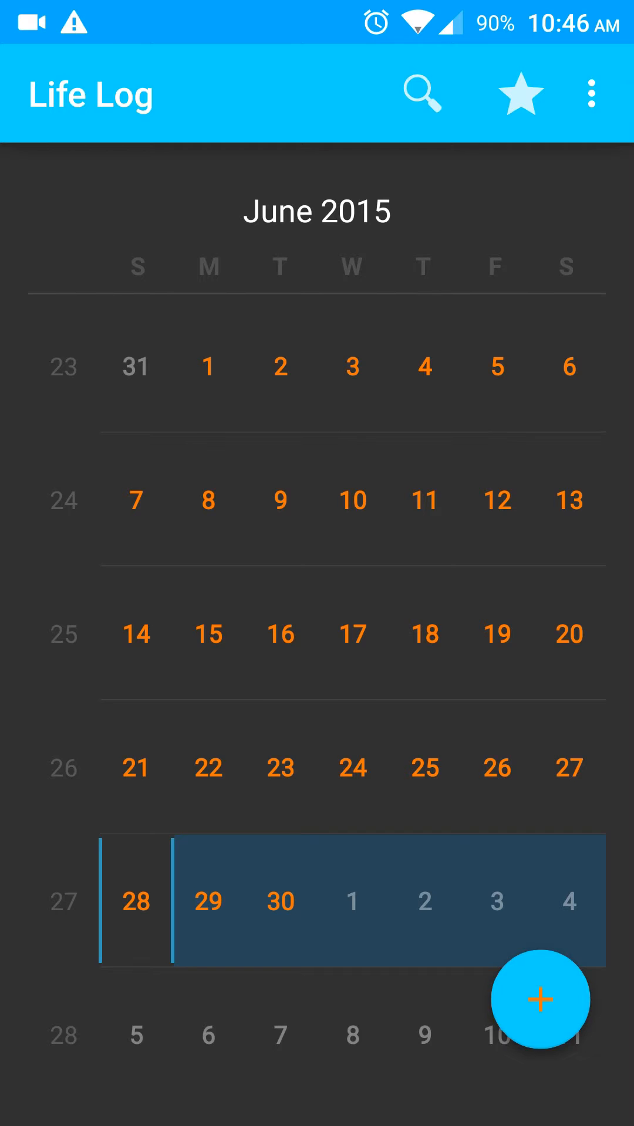
left_click(134, 901)
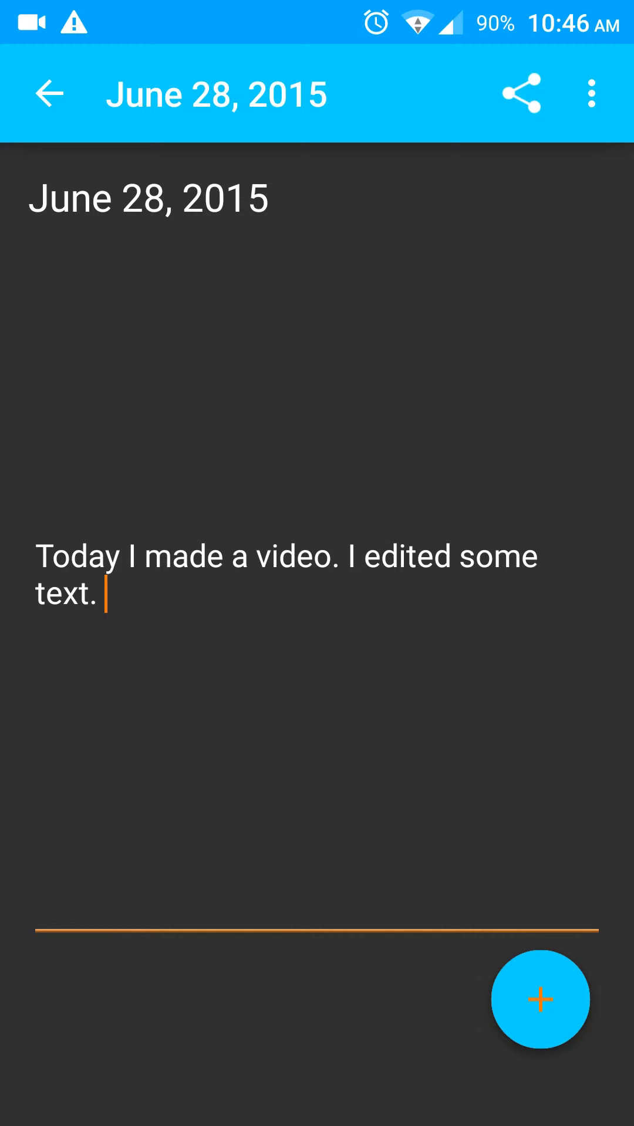
left_click(519, 93)
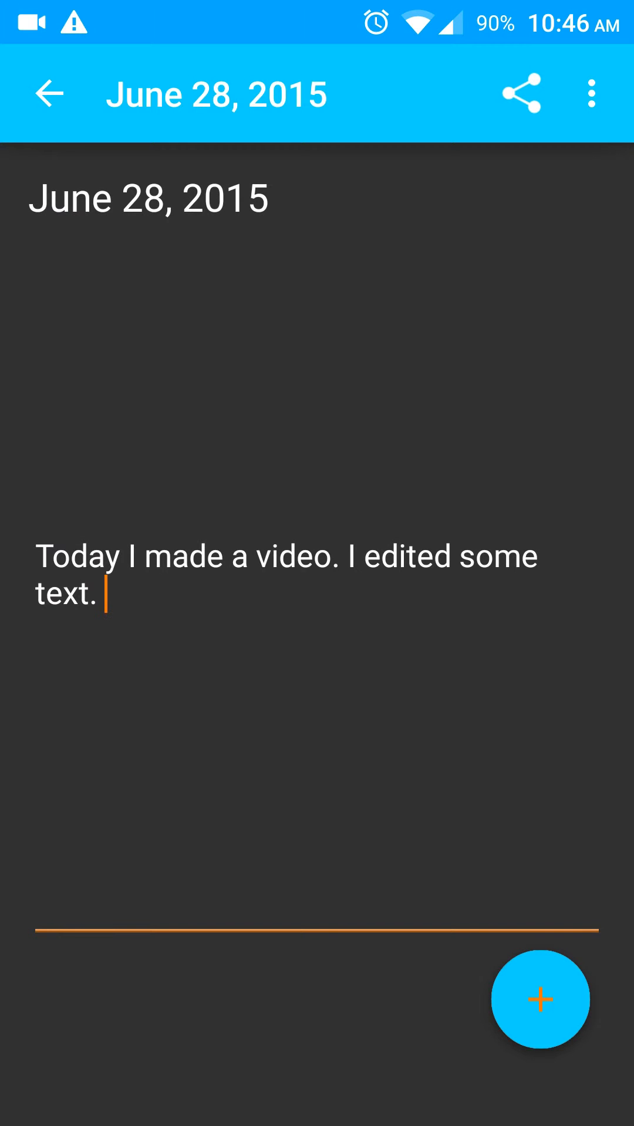
left_click(540, 999)
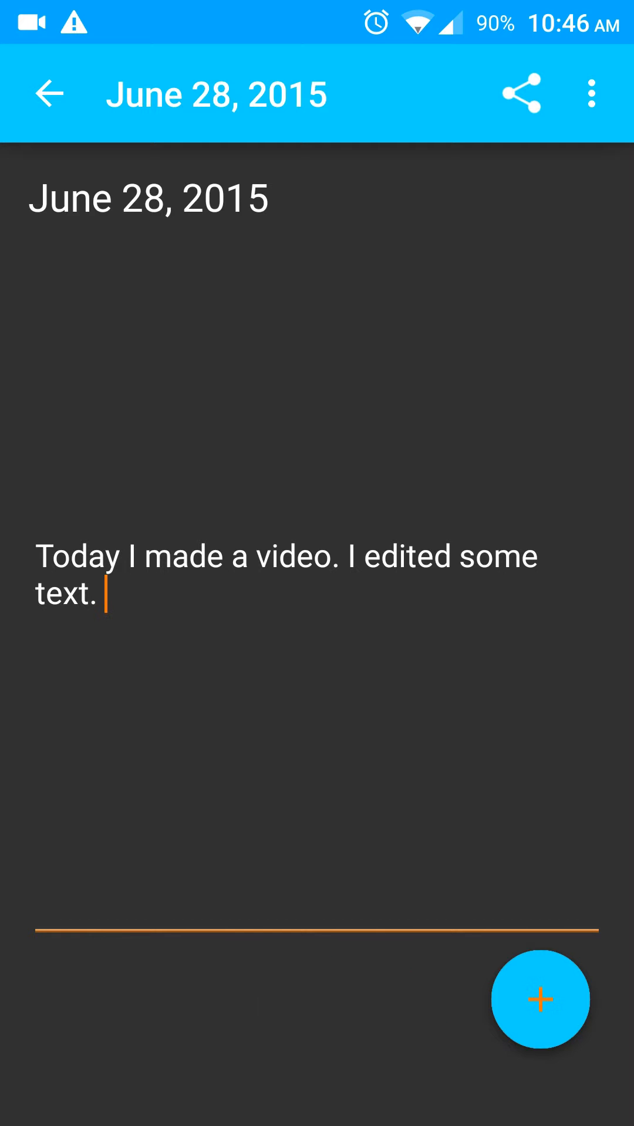
left_click(49, 93)
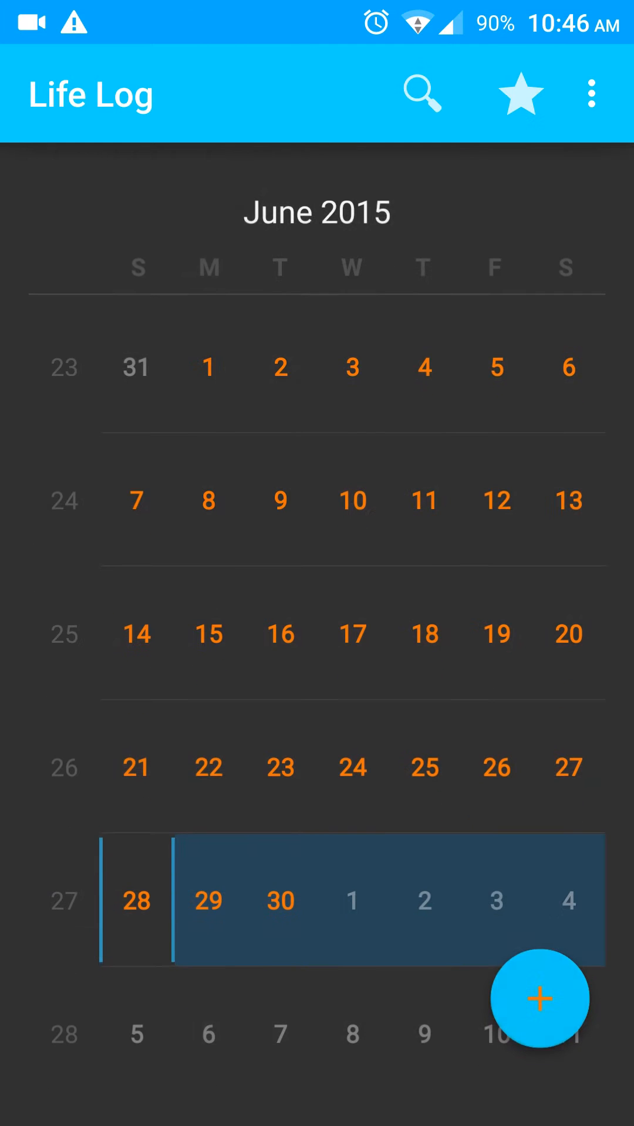
left_click(519, 94)
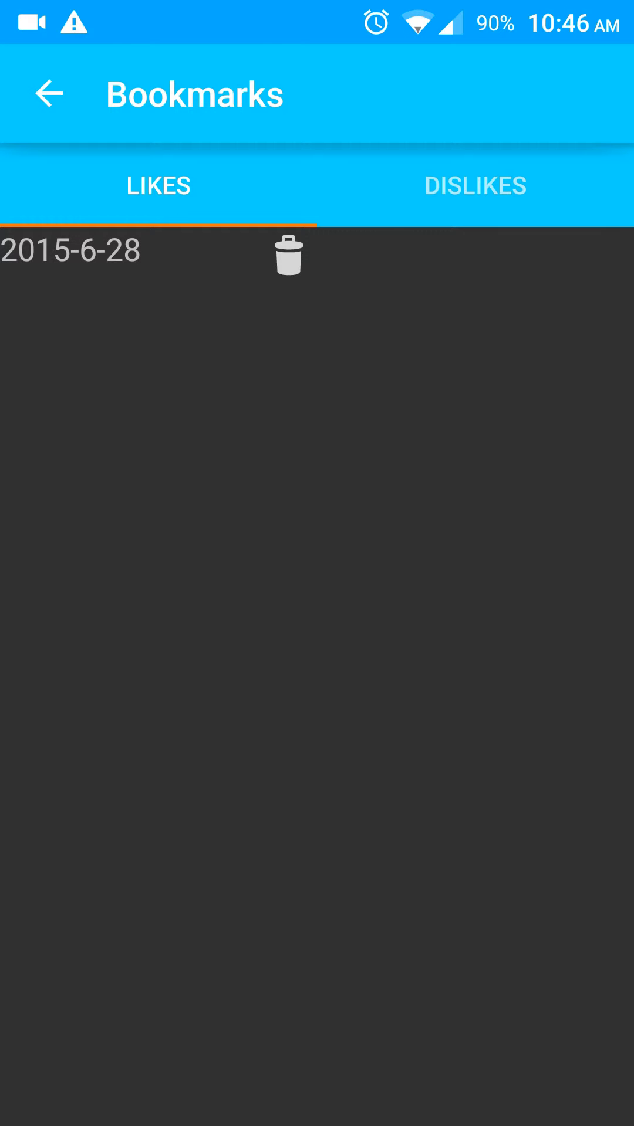
left_click(71, 250)
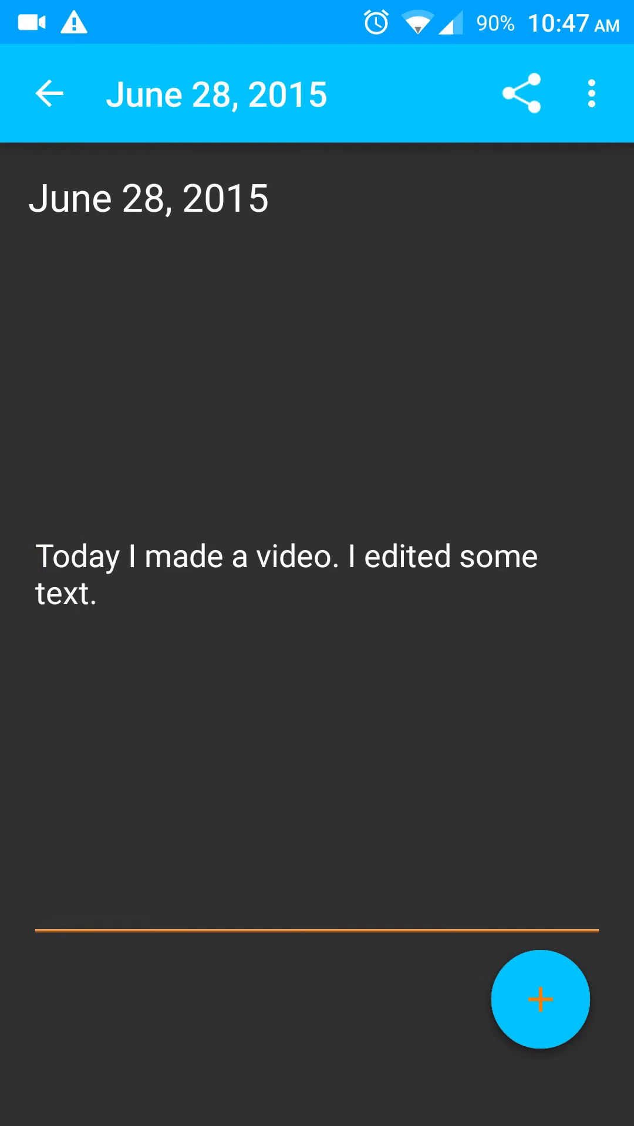
left_click(49, 94)
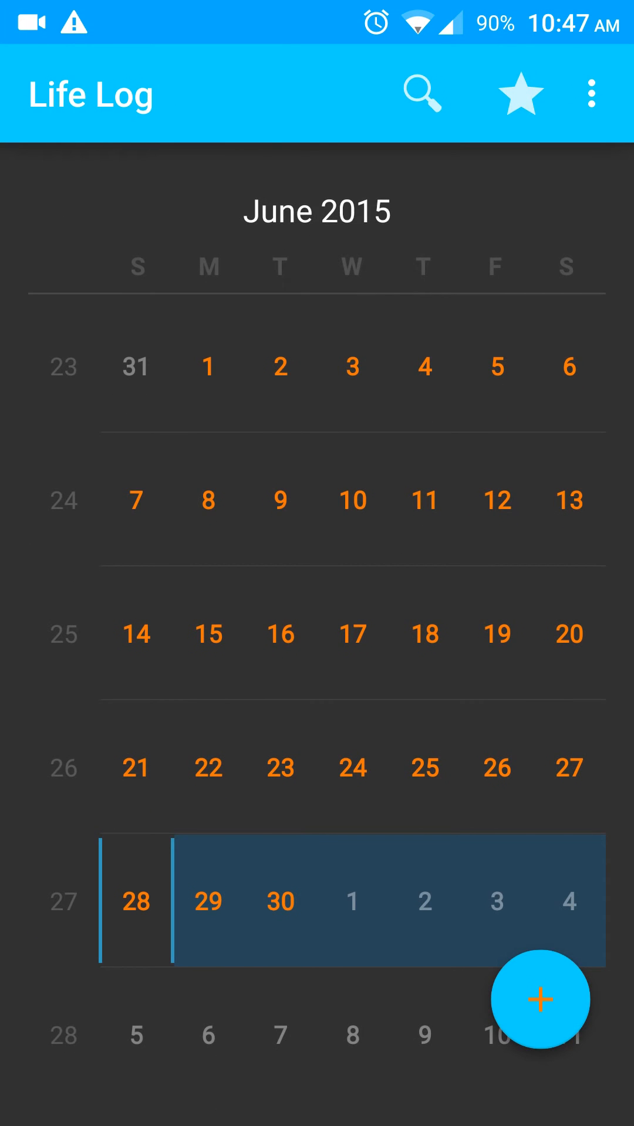
left_click(591, 94)
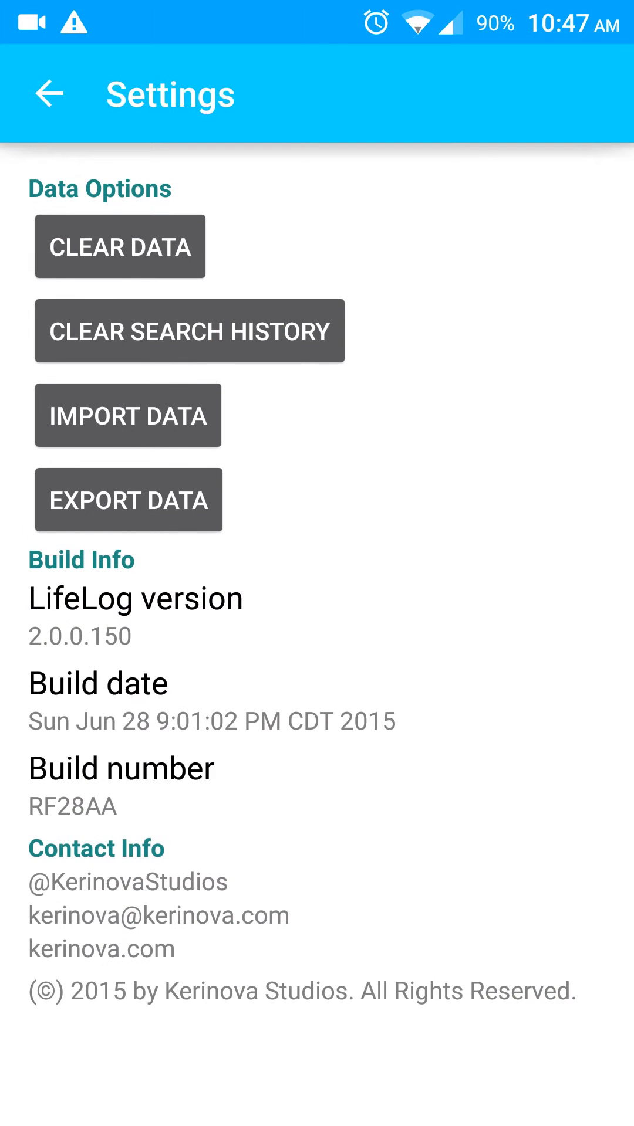
left_click(127, 499)
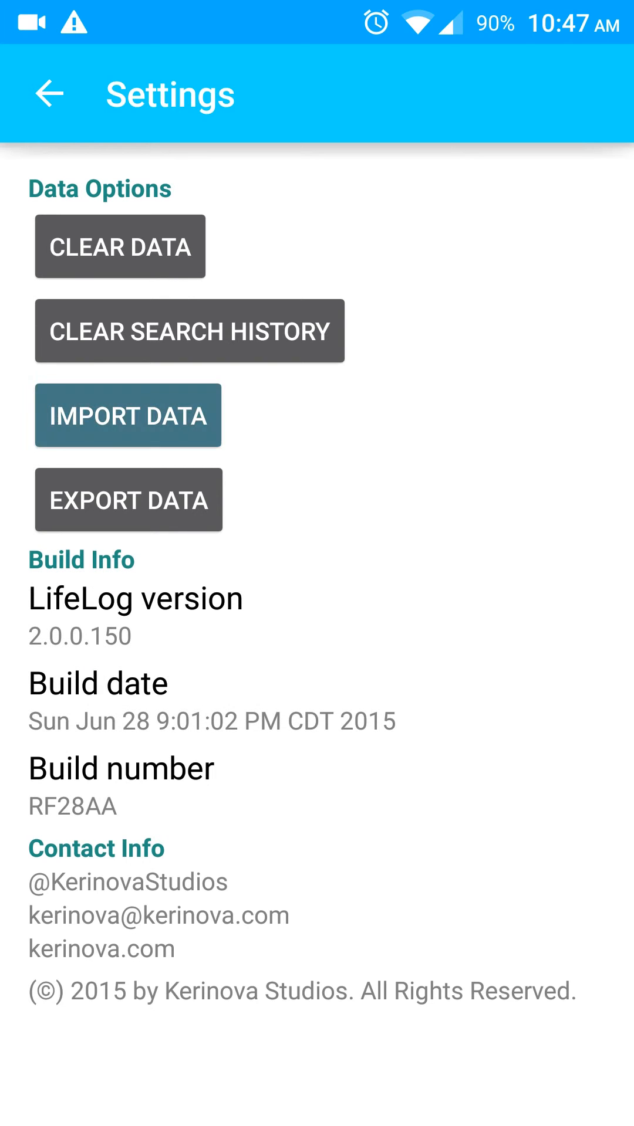
left_click(128, 415)
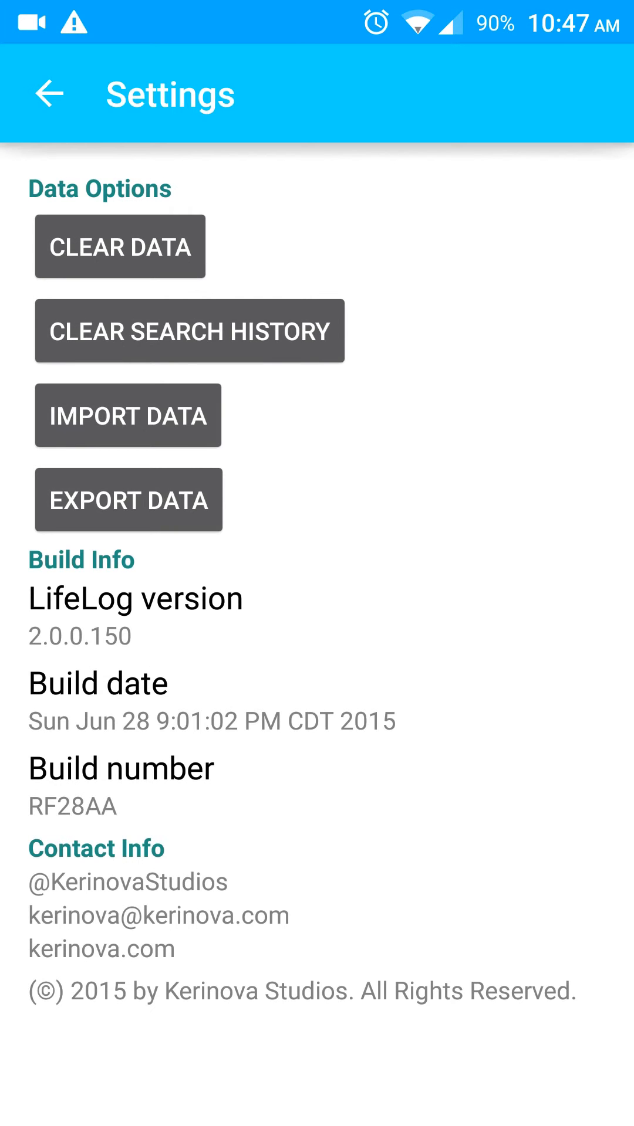
left_click(49, 94)
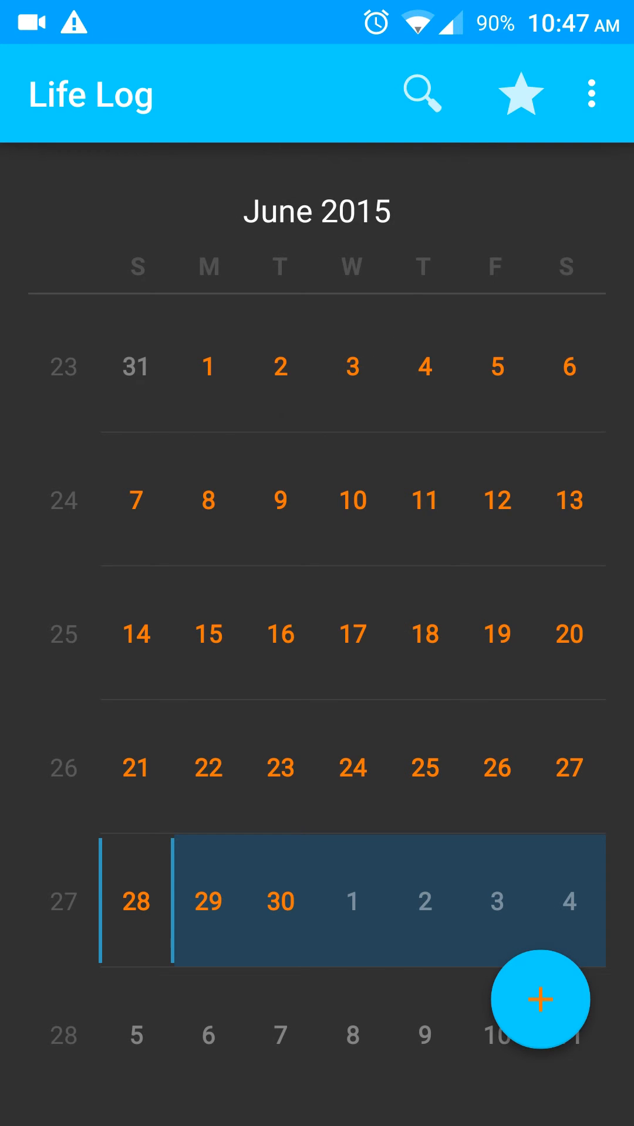
left_click(591, 95)
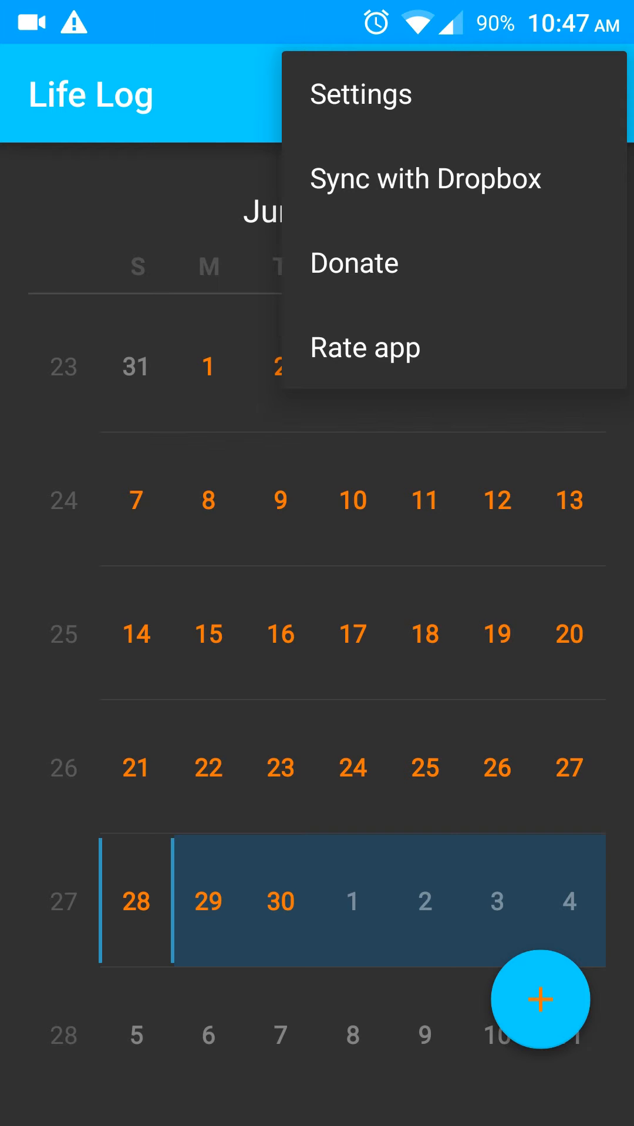
left_click(425, 179)
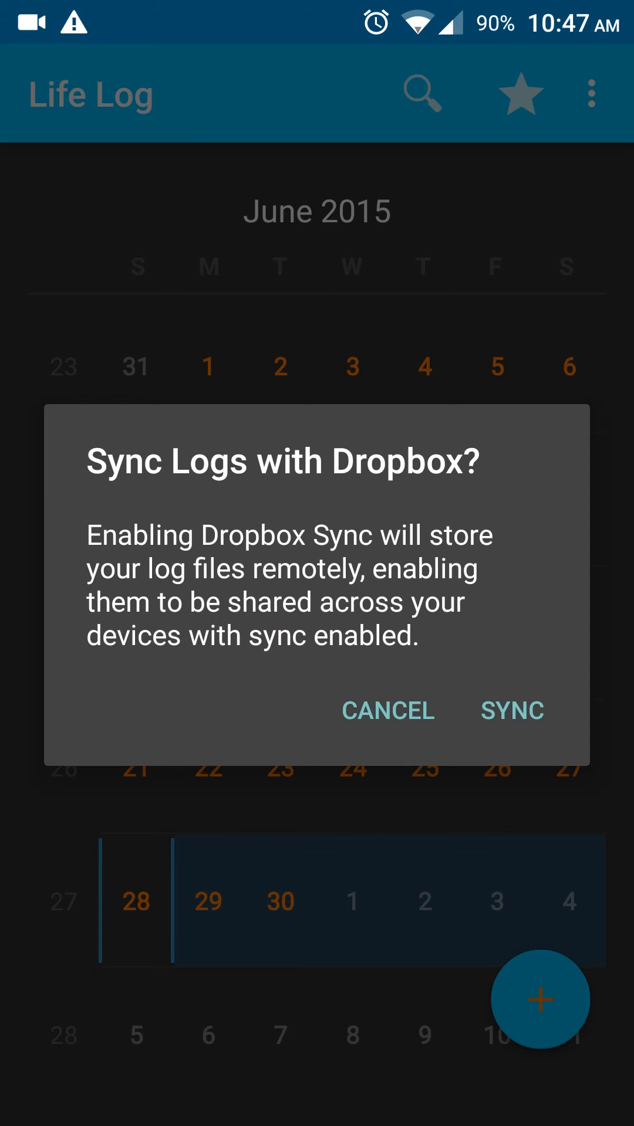
left_click(387, 711)
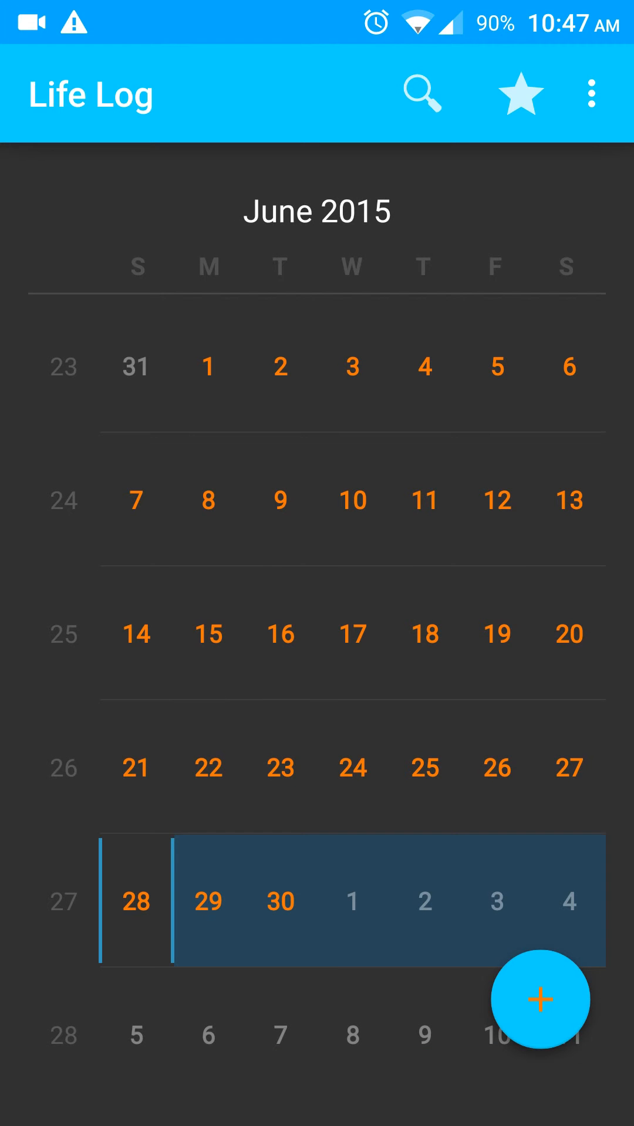
left_click(421, 95)
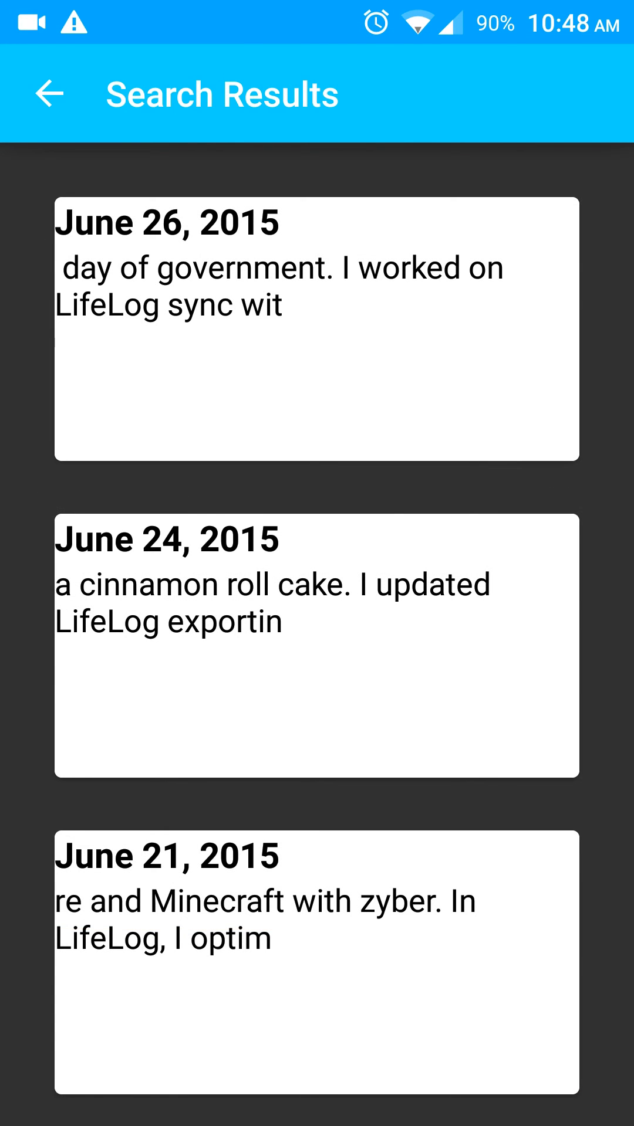
Leave the keyword search results, returning to an empty search box over the calendar.
left_click(49, 94)
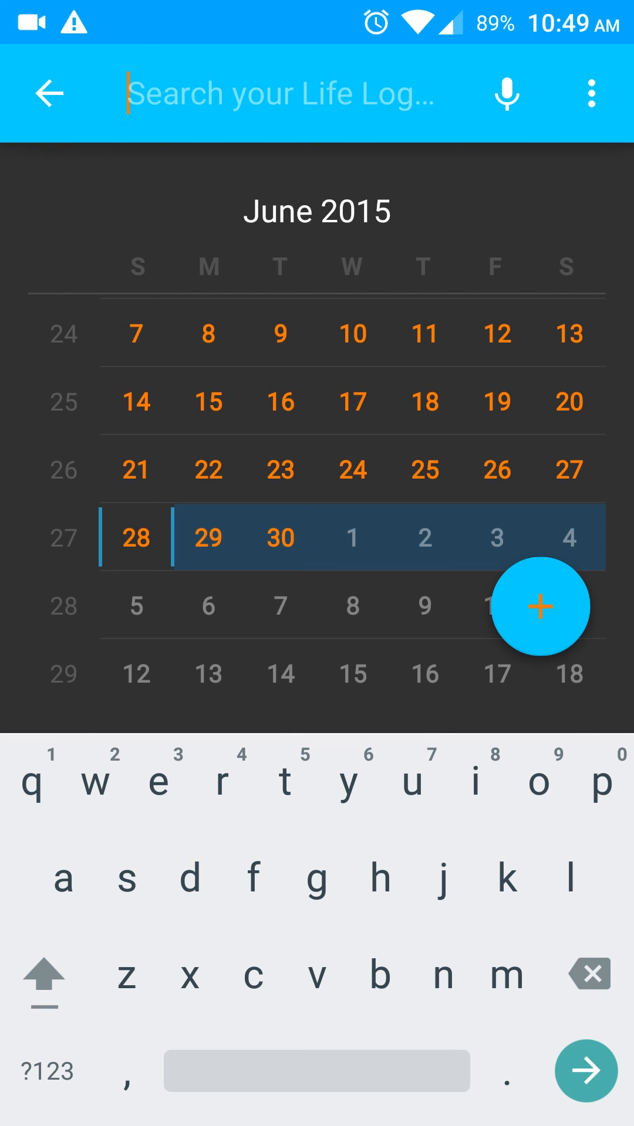
scroll("down", 3)
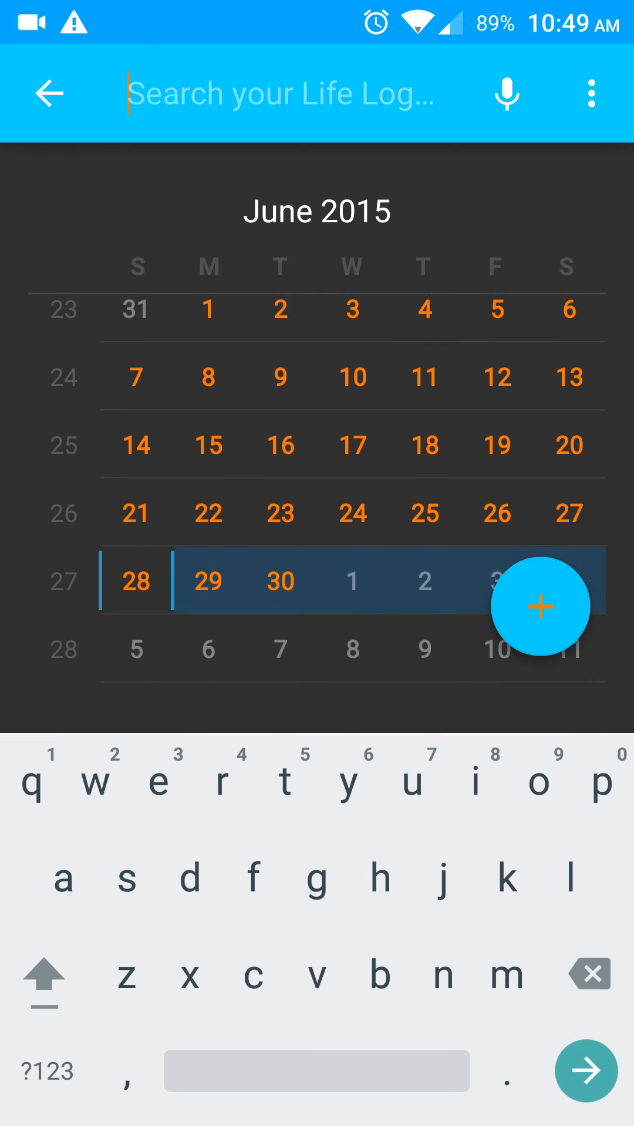